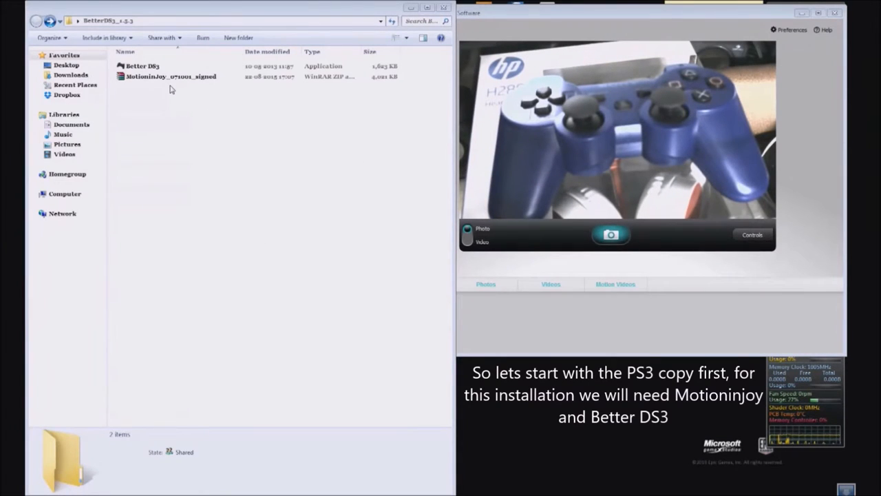
Extract the MotionJoy RAR archive in the BetterDS3 folder into a new Motioninjoy folder
left_click(171, 77)
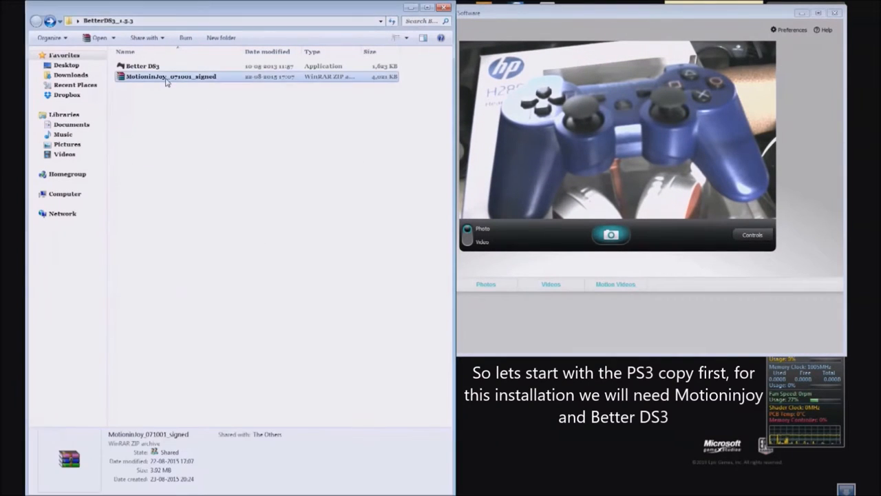
right_click(171, 77)
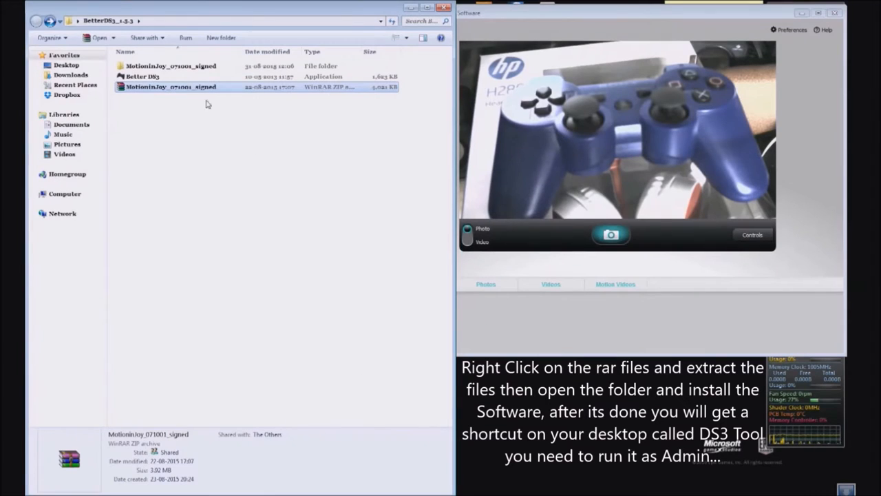
mouse_move(186, 77)
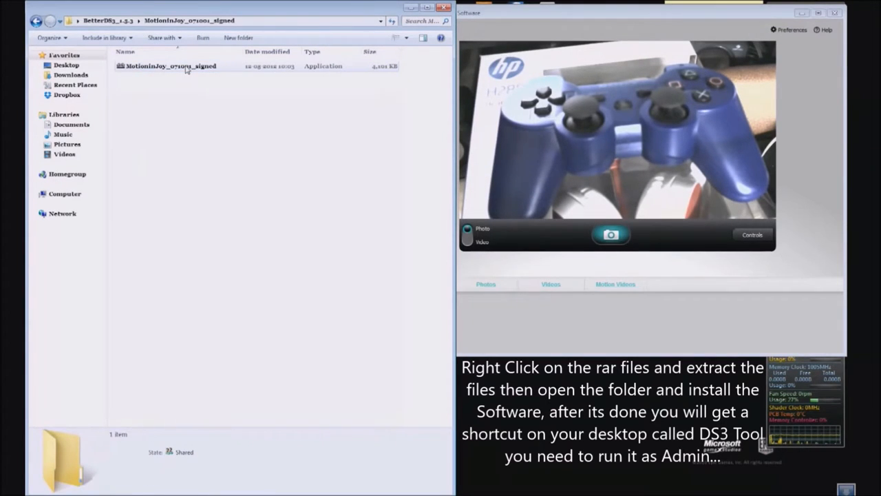
Install the MotionJoy DualShock 3 driver with desktop and Quick Launch icons, leaving Run DS3_tool unticked
left_click(170, 66)
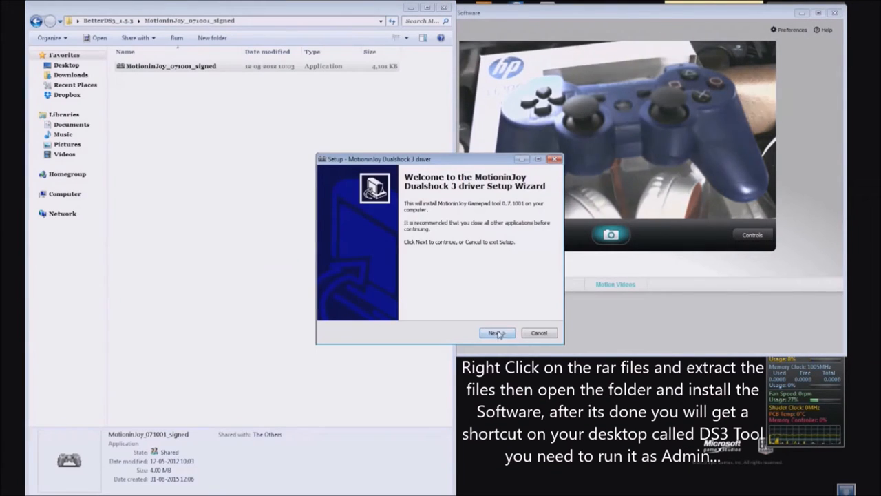
left_click(496, 332)
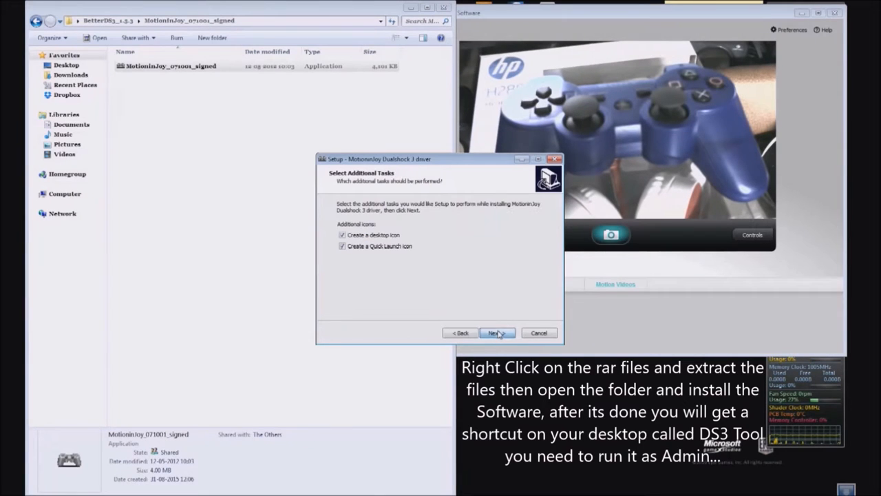
left_click(496, 331)
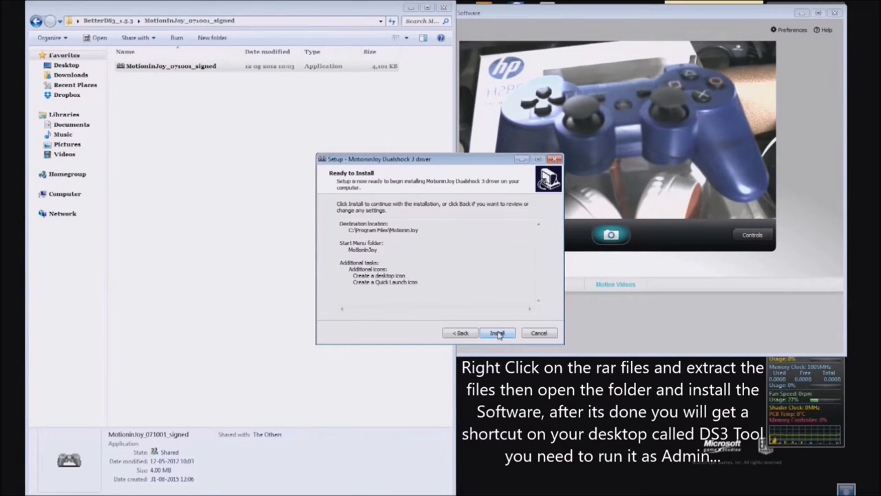
left_click(496, 332)
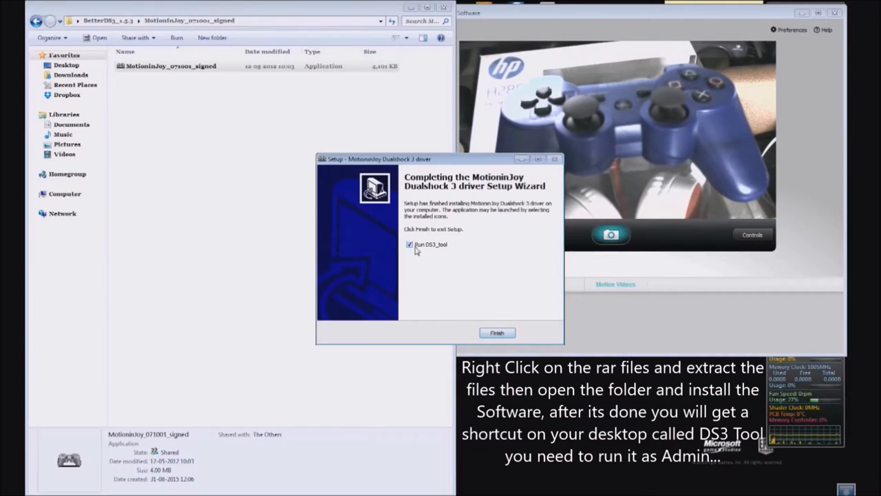
left_click(410, 245)
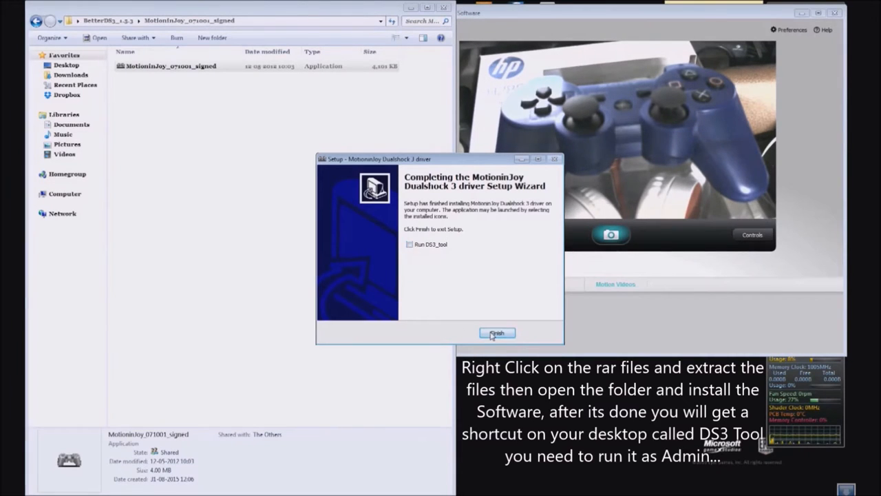
left_click(497, 333)
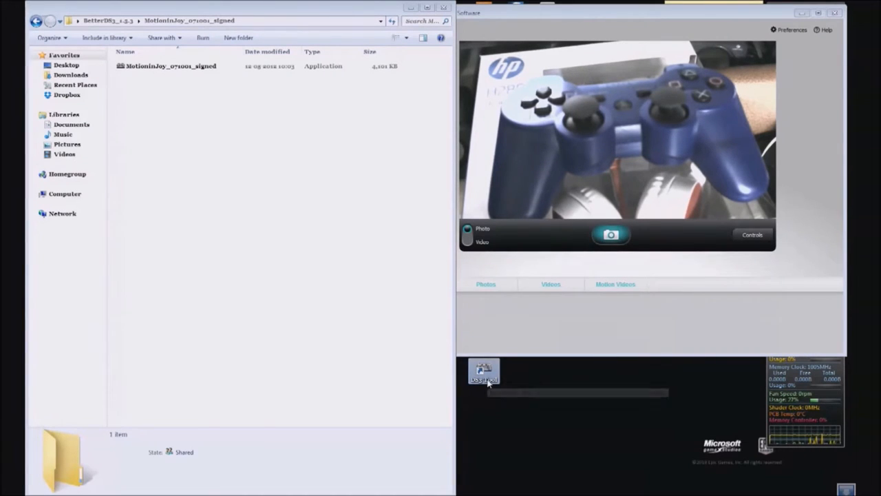
mouse_move(484, 372)
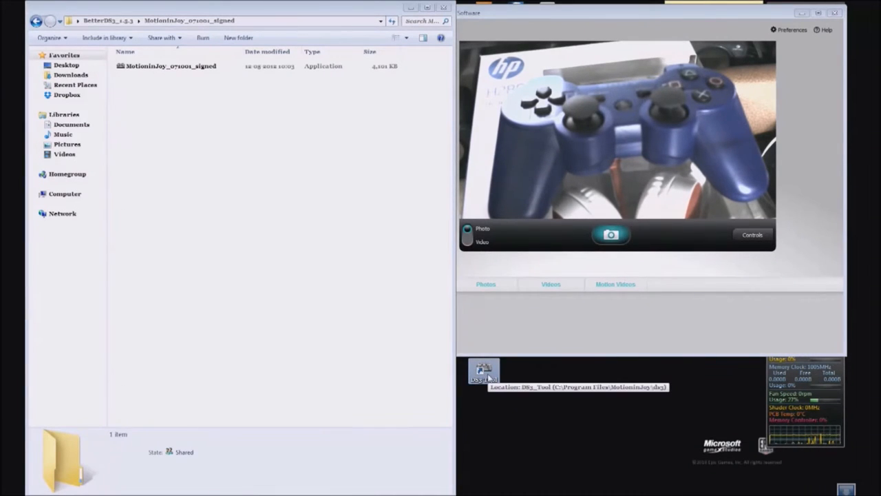
mouse_move(613, 416)
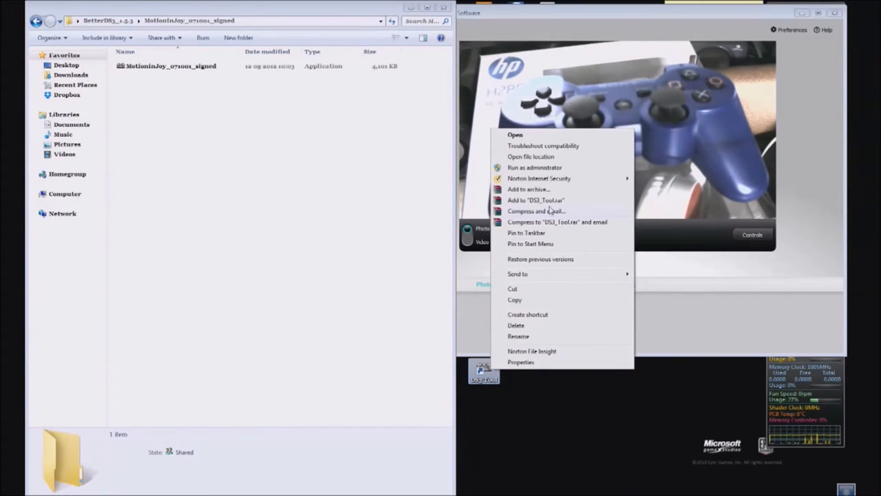
Launch the DS3_Tool desktop shortcut as administrator so the MotionJoy Gamepad tool window appears
left_click(534, 168)
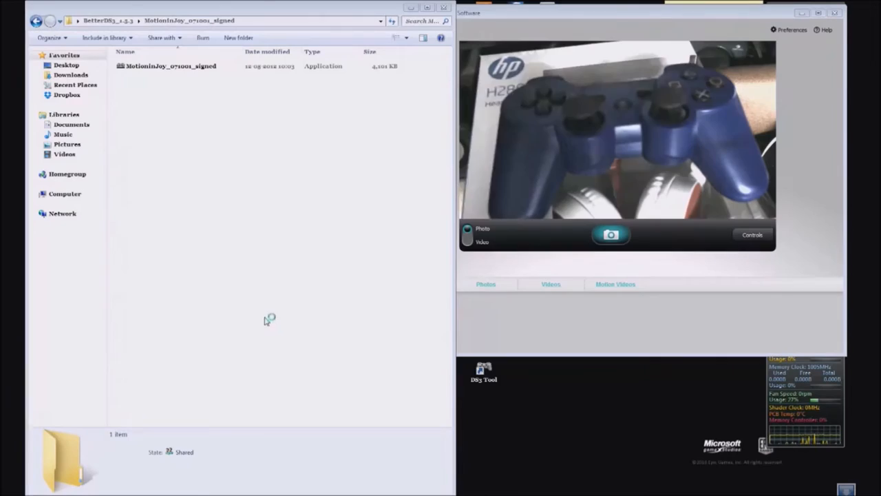
double_click(171, 66)
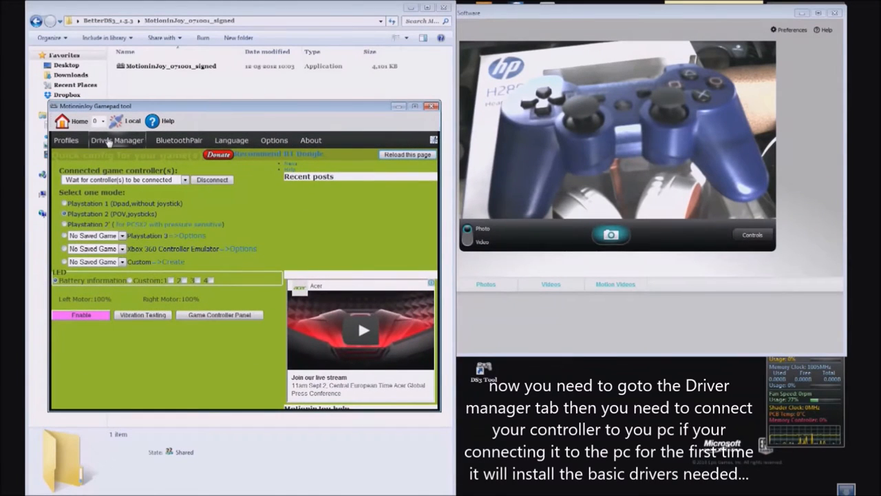
Show the Driver Manager page and reload it so the connected controller's USB port is listed
left_click(115, 141)
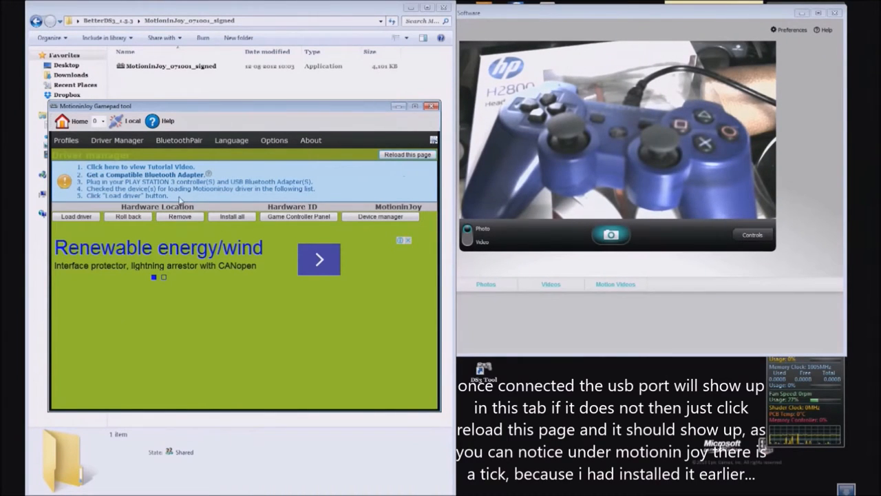
left_click(408, 155)
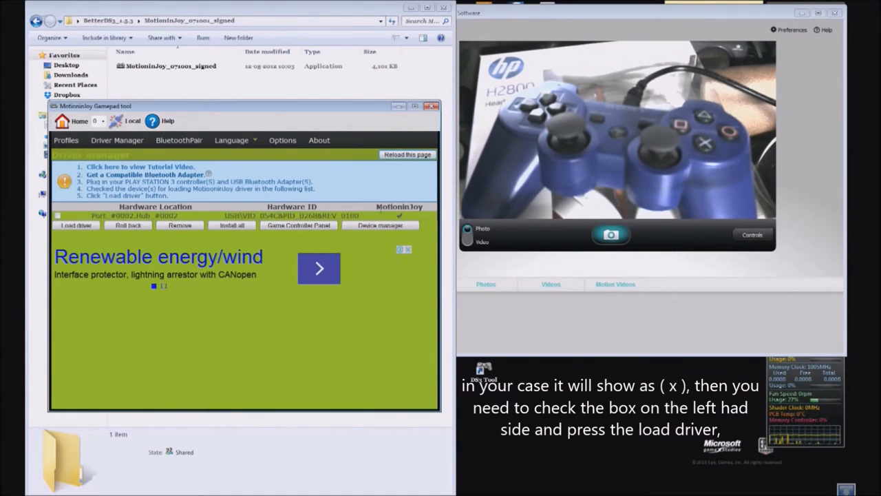
Tick the controller's USB port, load the MotionJoy driver onto it, and close the DS3 Tool
left_click(58, 214)
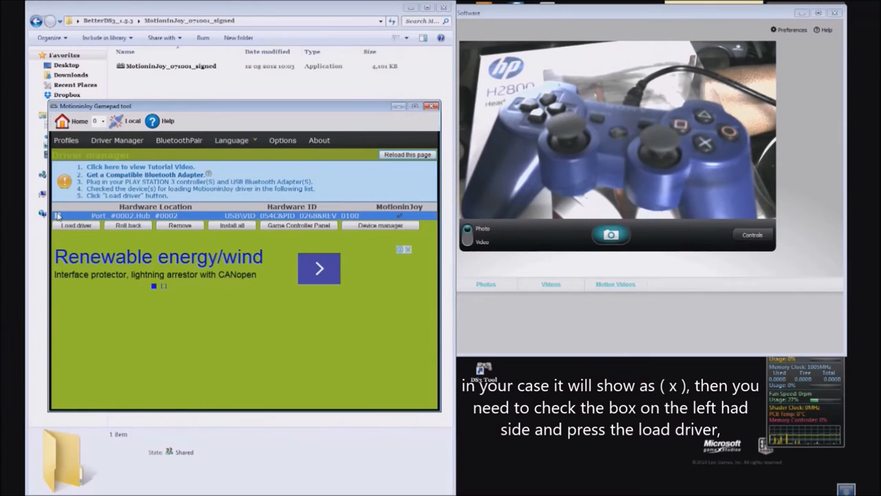
left_click(57, 215)
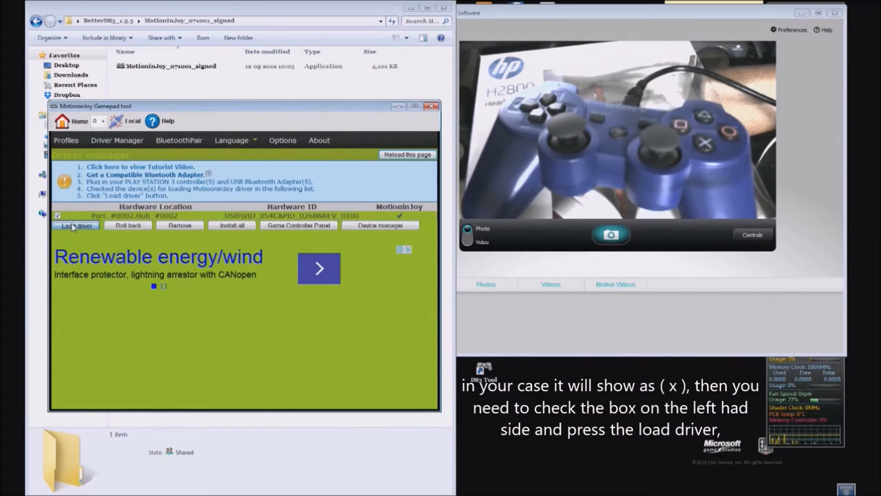
left_click(77, 225)
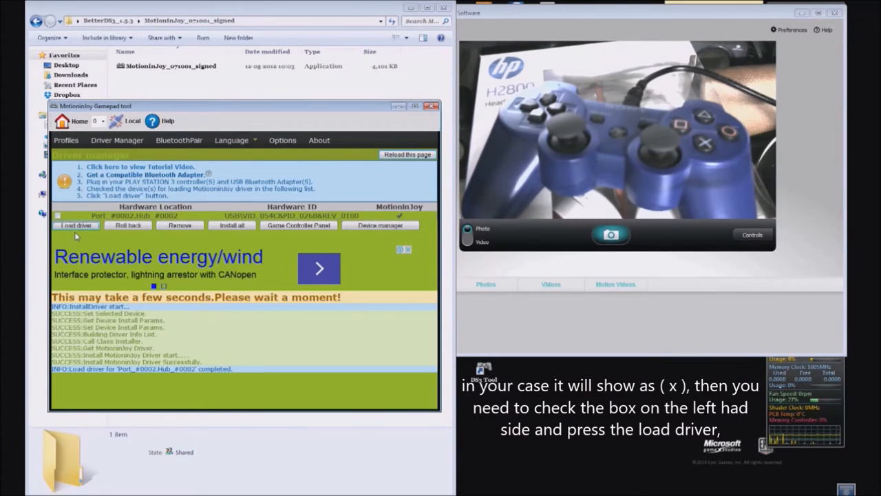
mouse_move(237, 379)
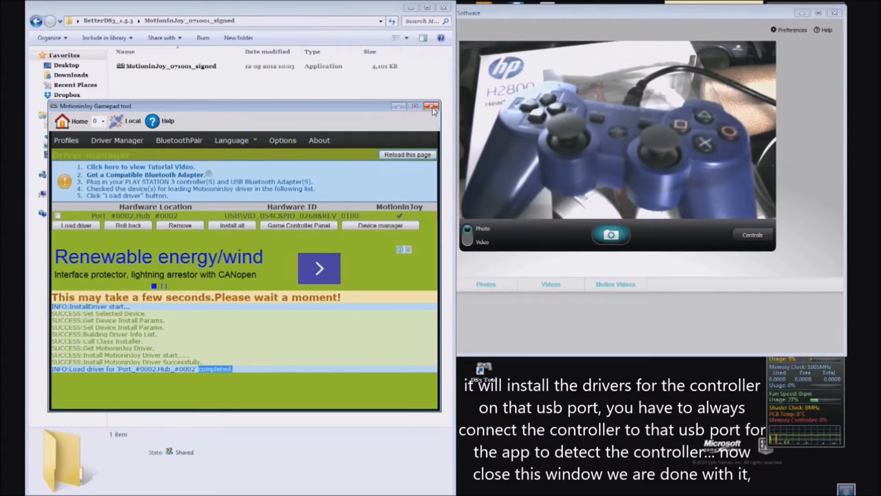
left_click(433, 106)
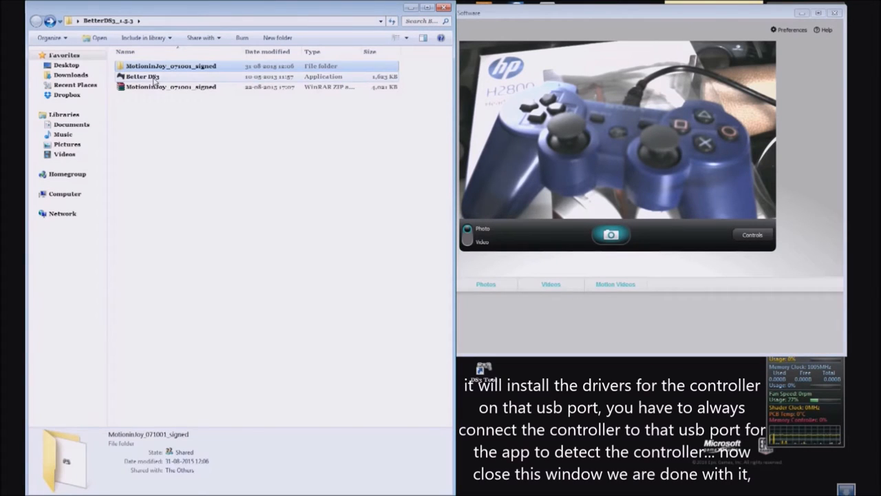
Run the Better DS3 application from Explorer, allowing it past the unverified publisher Security Warning
left_click(143, 78)
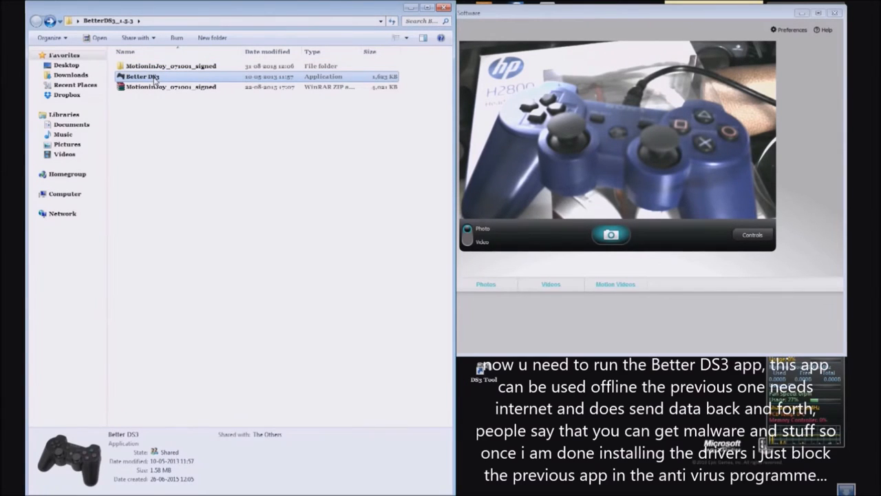
double_click(143, 76)
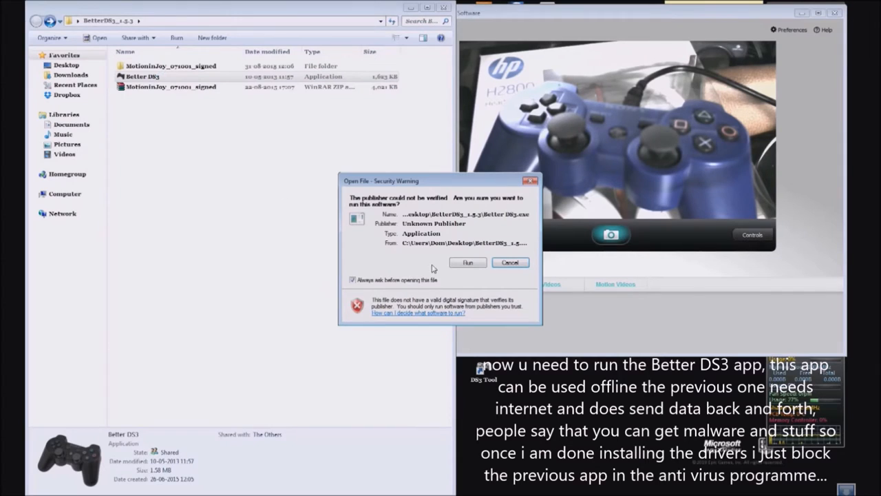
left_click(468, 262)
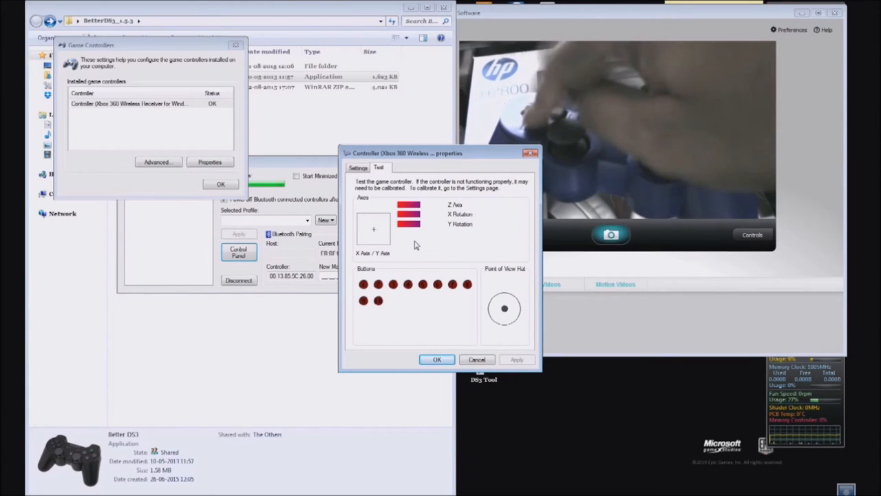
mouse_move(467, 408)
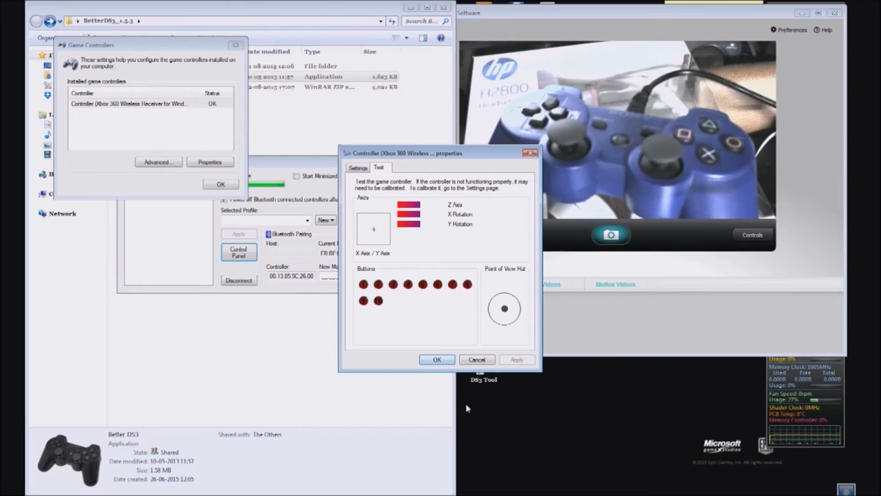
Close the Xbox 360 controller's test properties and the Game Controllers list, returning to Better DS3
left_click(437, 360)
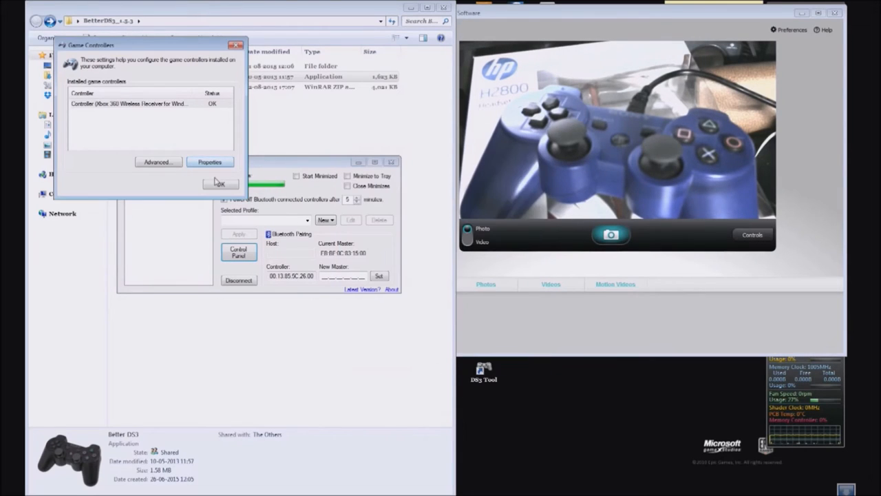
left_click(219, 183)
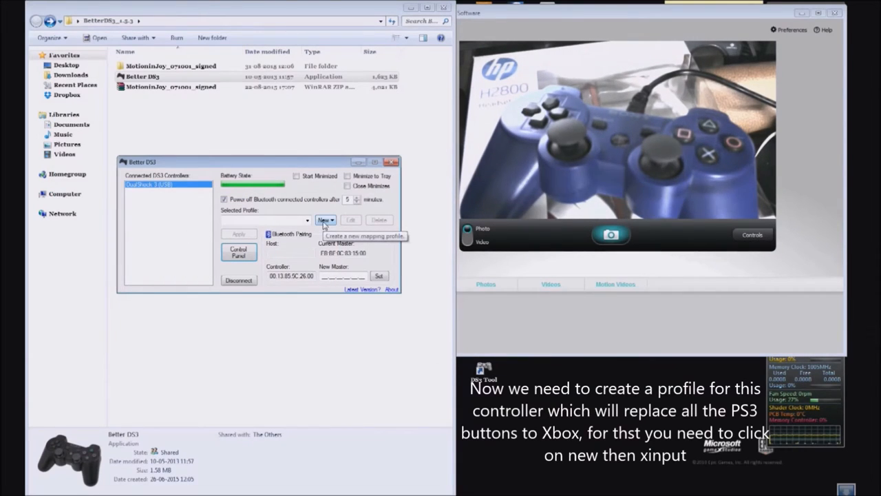
Create a new mapping profile of type XInput from the Selected Profile controls
left_click(325, 220)
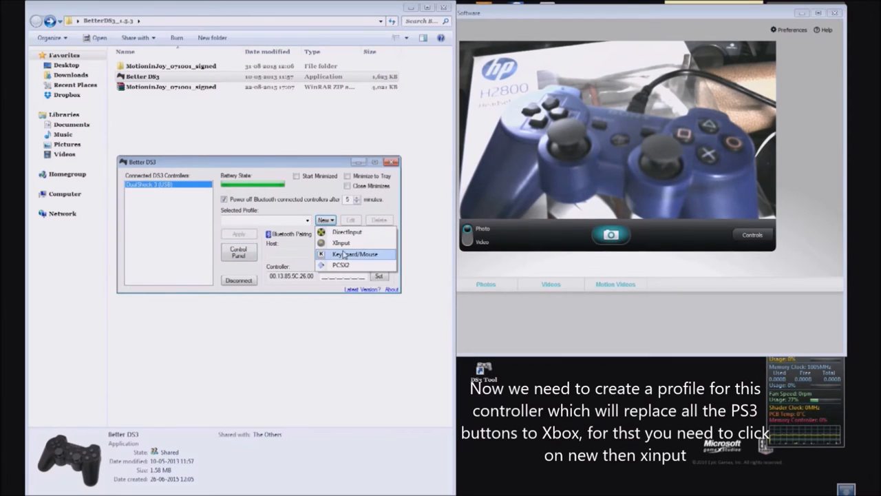
mouse_move(342, 242)
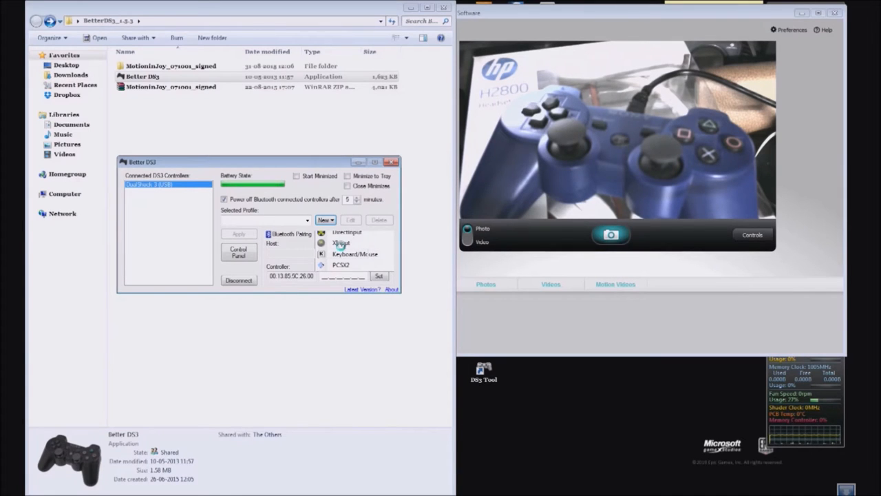
left_click(341, 243)
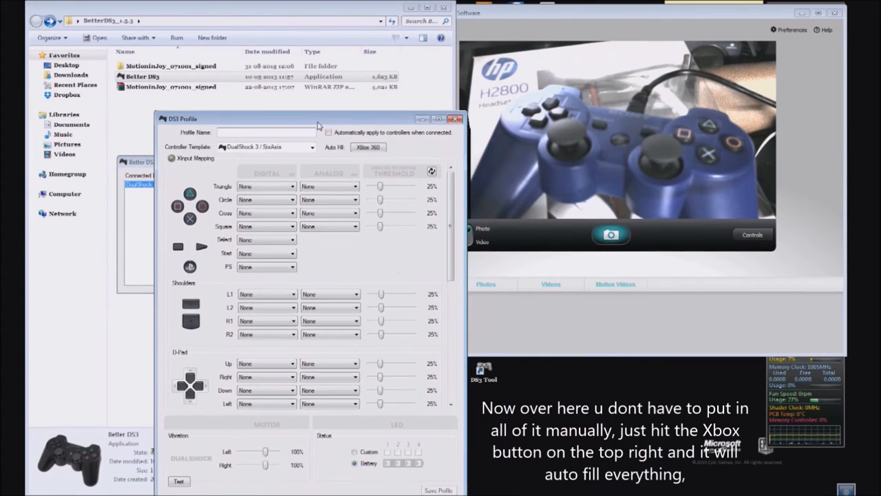
Auto-fill every button and stick mapping with its Xbox 360 equivalent and review the mapping table
left_click_drag(316, 119, 303, 86)
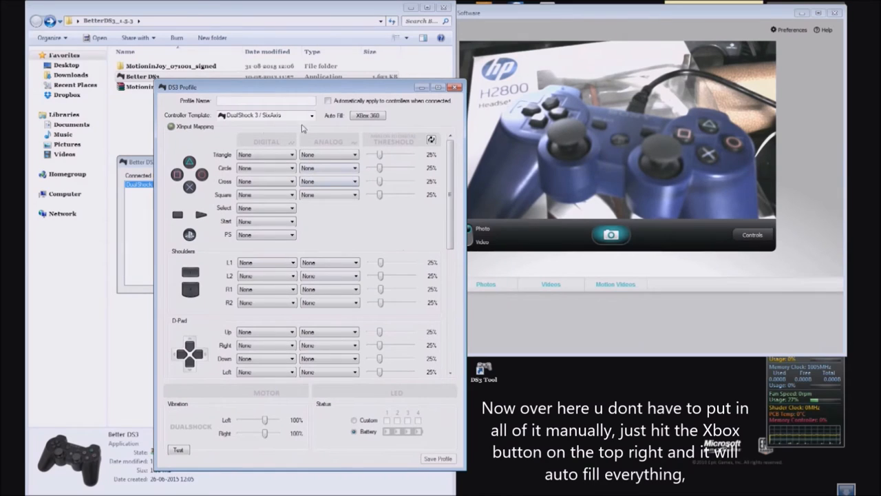
left_click(367, 116)
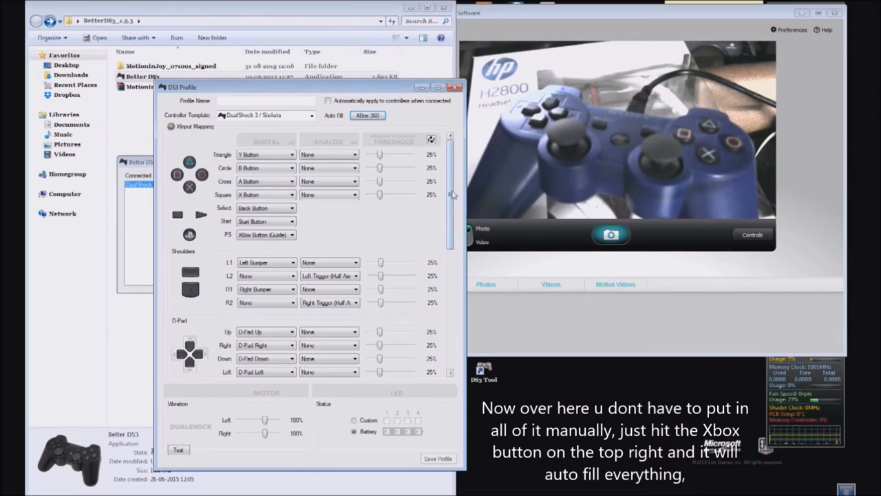
scroll("down", 3)
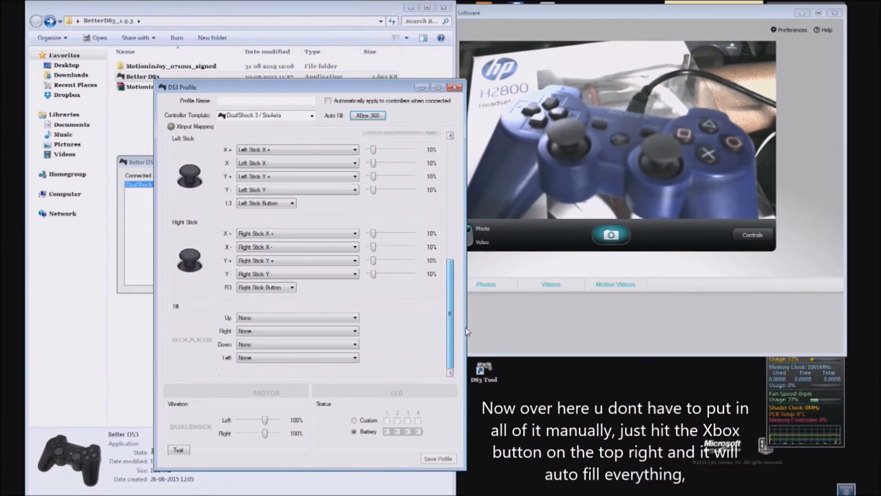
scroll("up", 3)
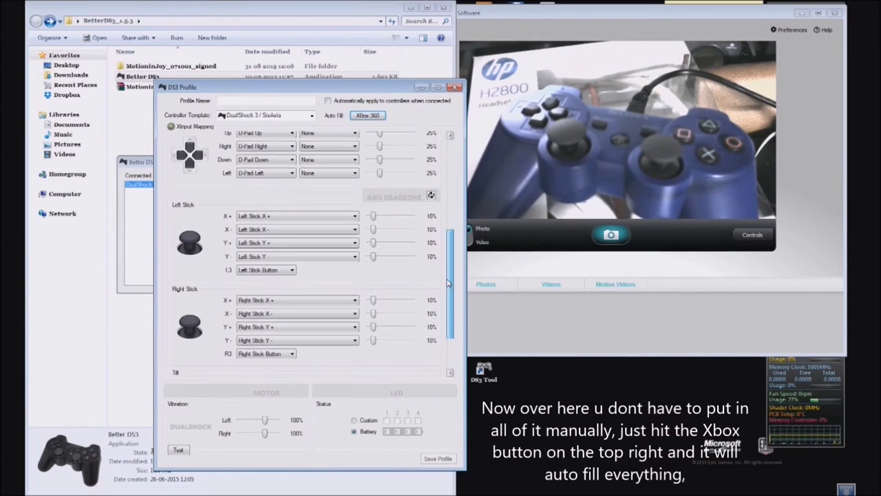
scroll("up", 3)
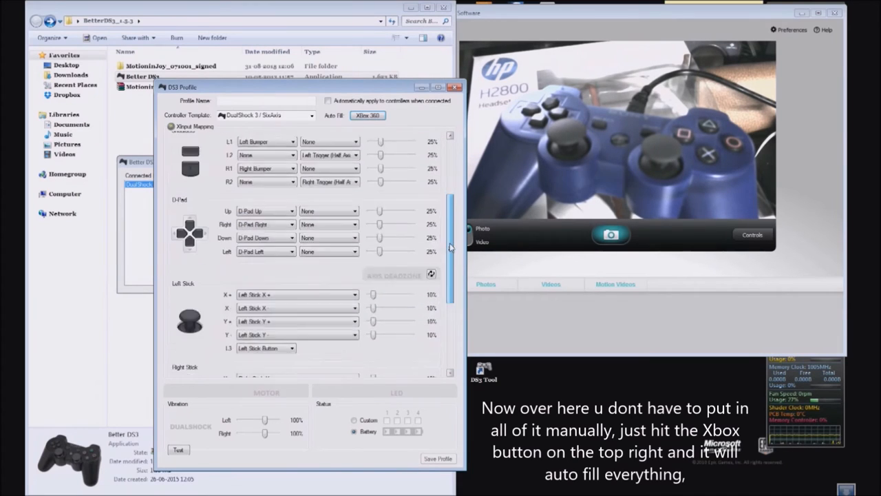
scroll("up", 3)
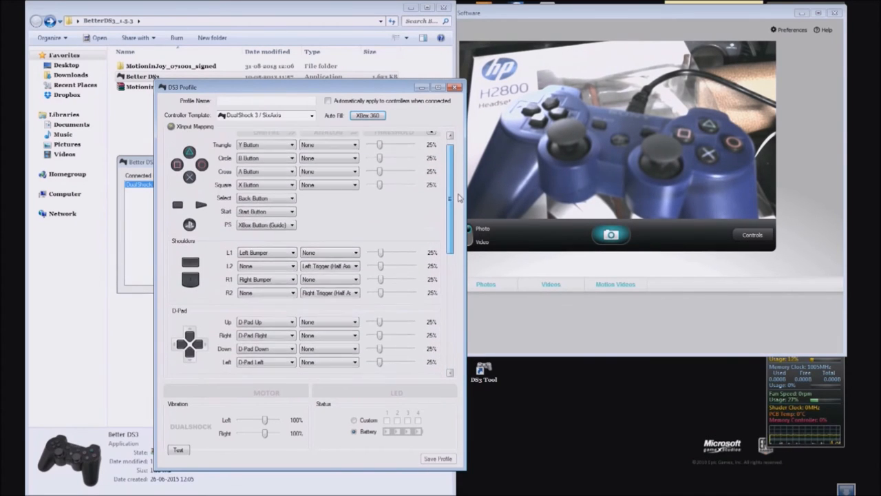
scroll("up", 3)
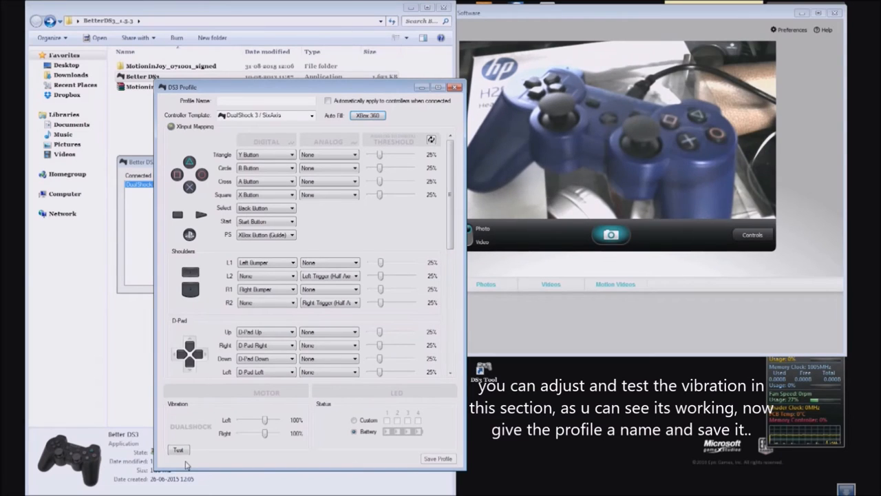
Run the vibration test twice, then name the profile 'Test' and save it
left_click(179, 449)
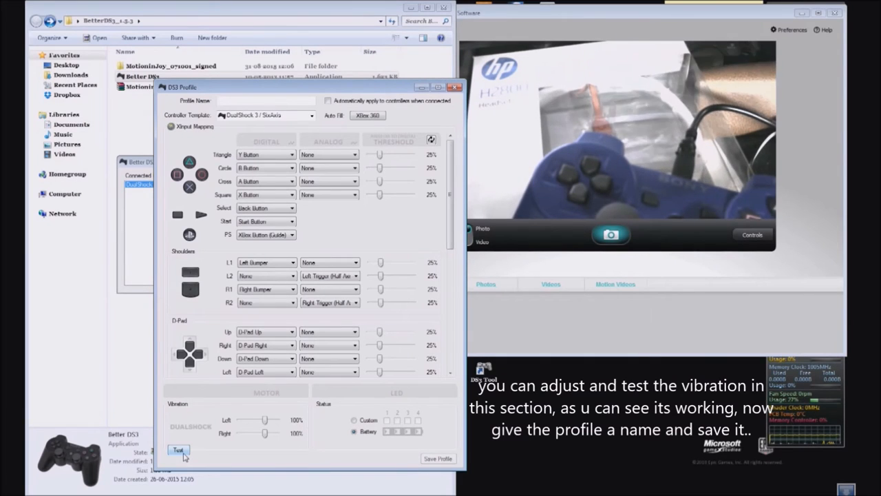
left_click(179, 450)
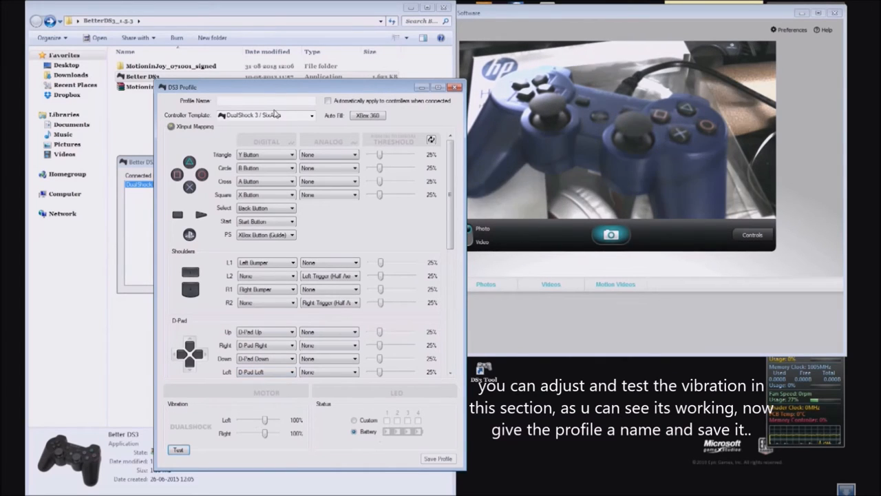
left_click(273, 100)
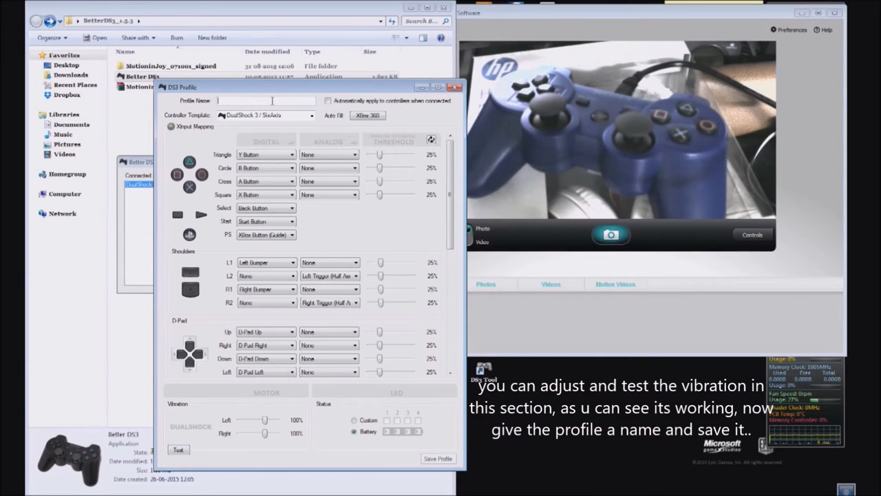
type("Test")
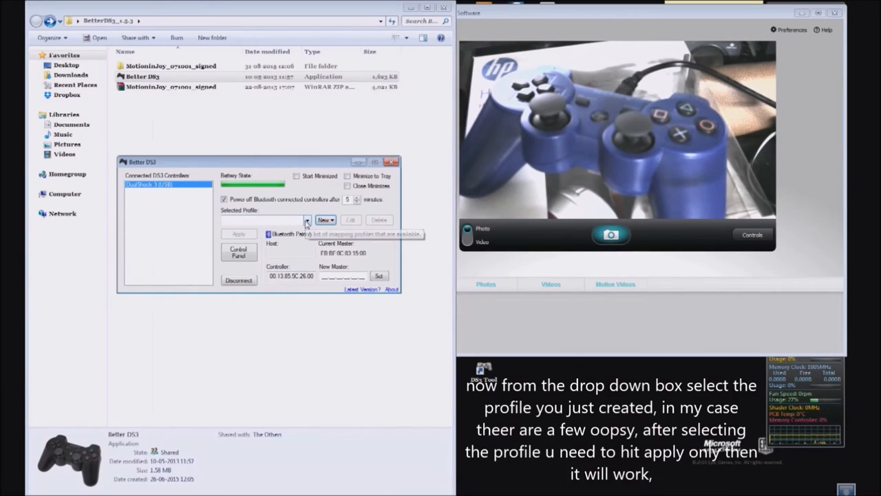
Select the Test profile, apply it to the DualShock 3 controller, and close the Better DS3 window
left_click(307, 220)
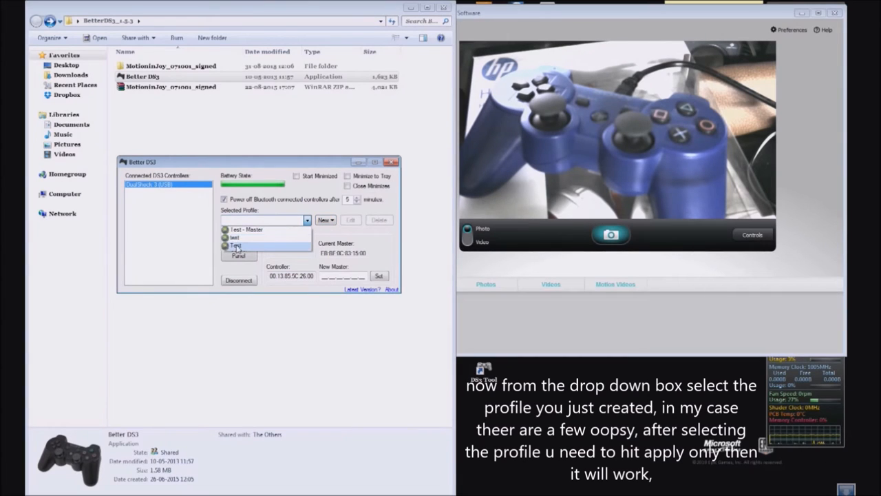
left_click(235, 245)
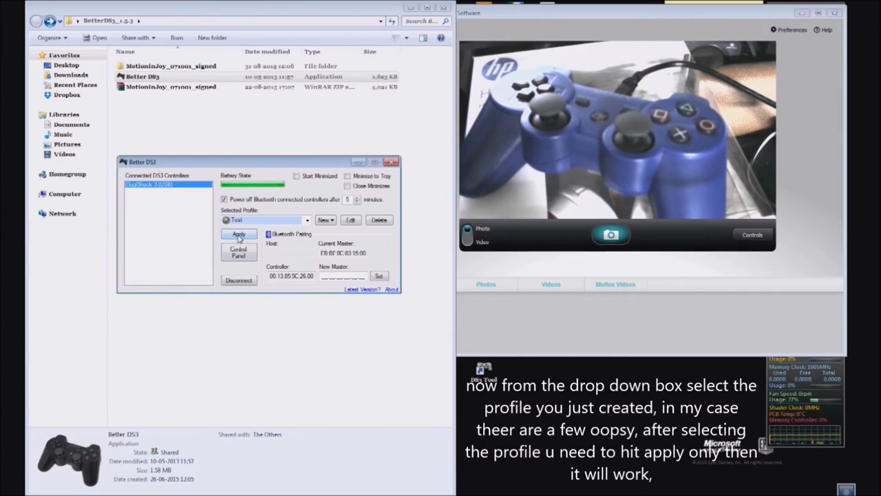
mouse_move(238, 234)
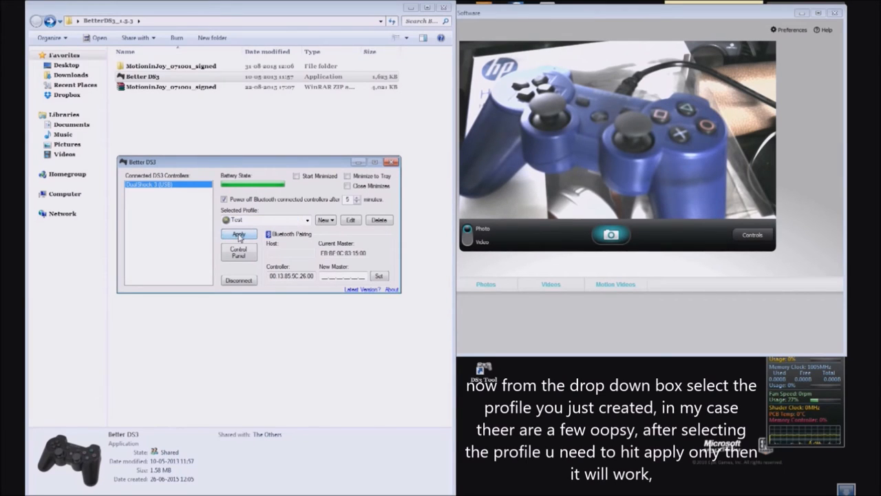
left_click(240, 234)
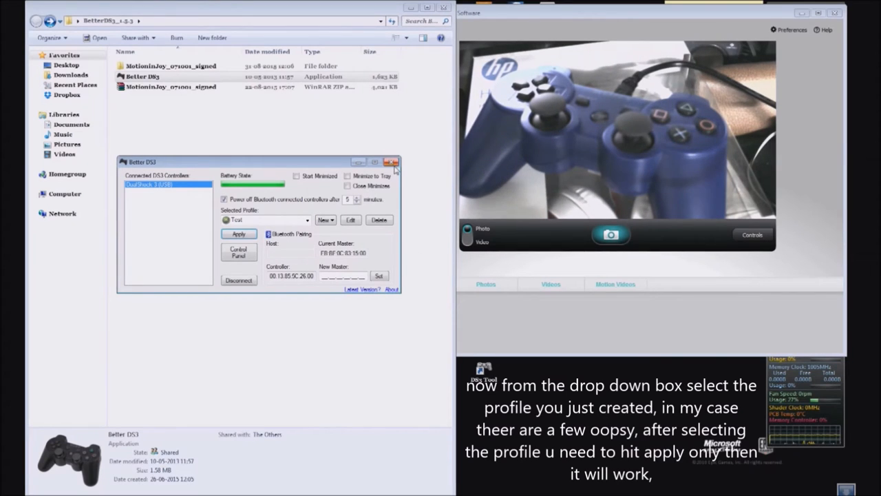
mouse_move(394, 171)
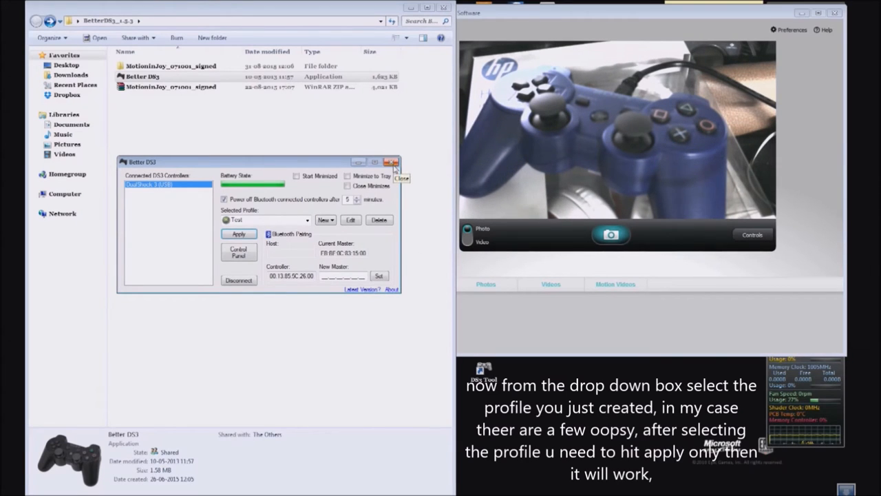
left_click(393, 162)
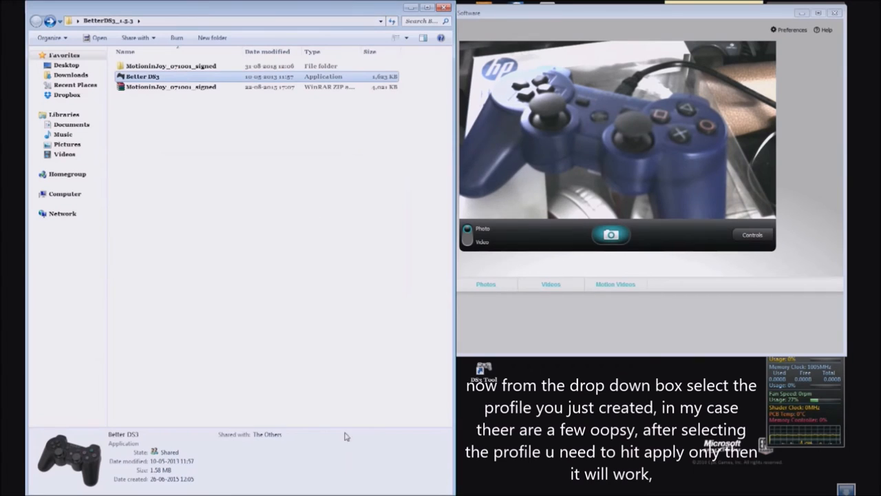
mouse_move(268, 289)
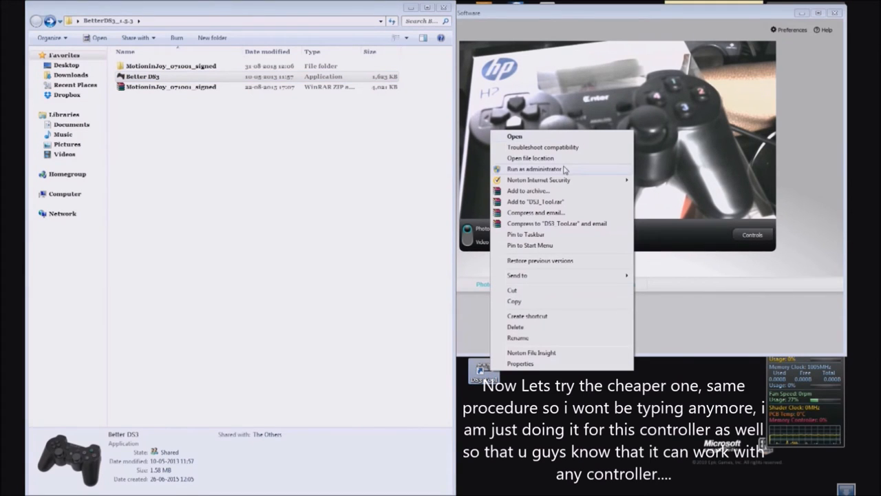
Run the DS3 Tool shortcut as administrator for the cheaper controller
left_click(241, 208)
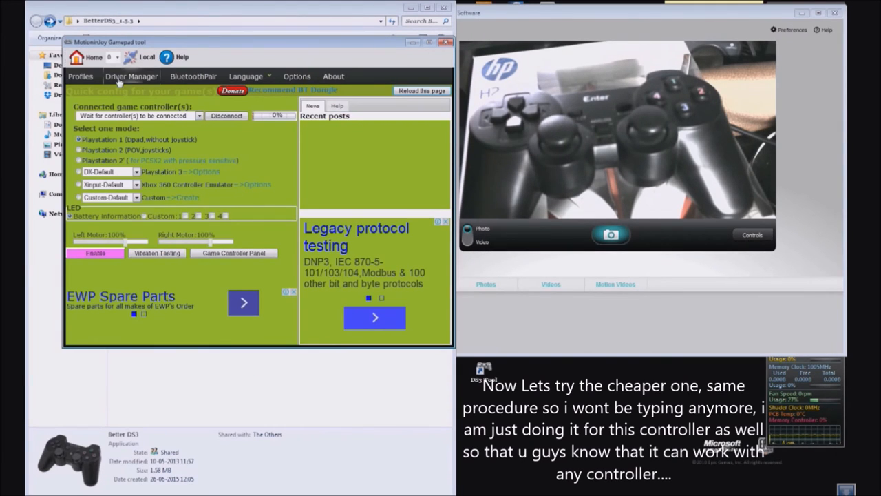
Load the MotionJoy driver onto the generic controller's port via Driver Manager, then close the tool
left_click(131, 76)
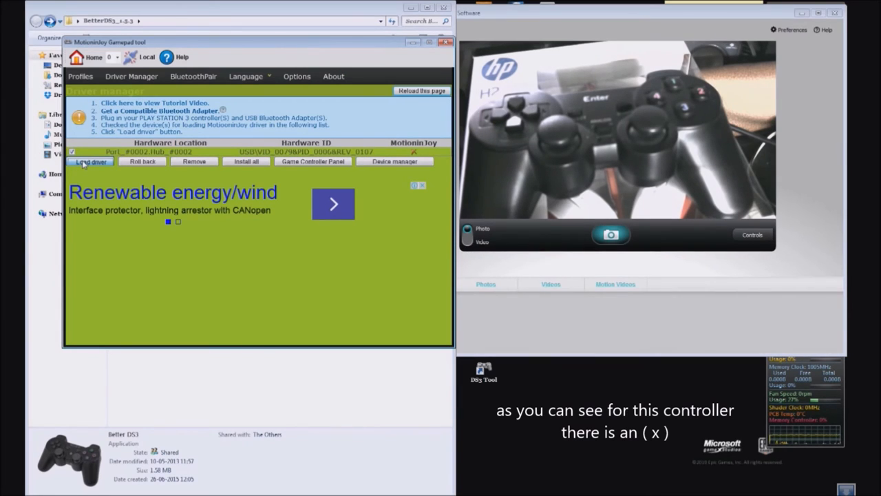
left_click(91, 161)
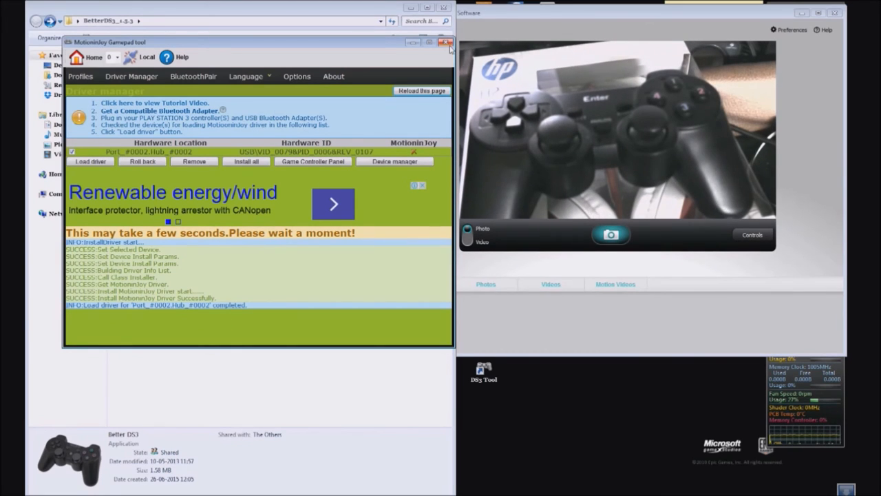
left_click(446, 41)
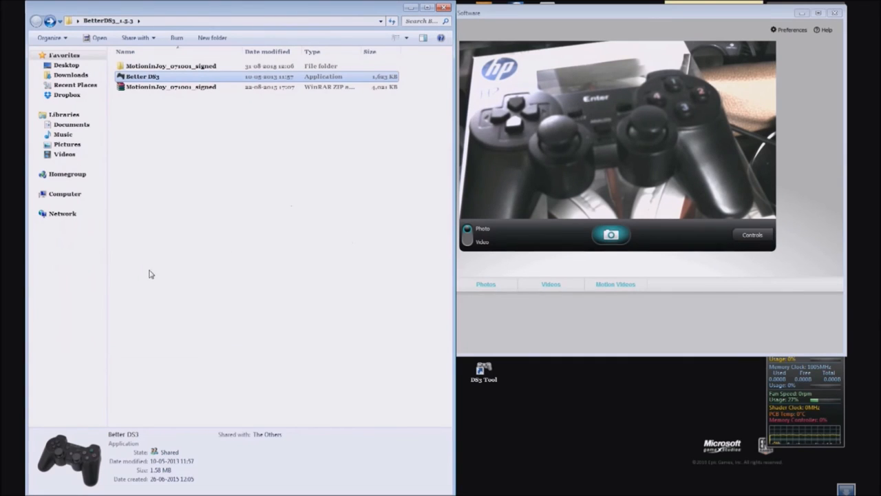
Launch Better DS3, select the generic controller and reopen Game Controllers once Windows installs its driver
double_click(143, 77)
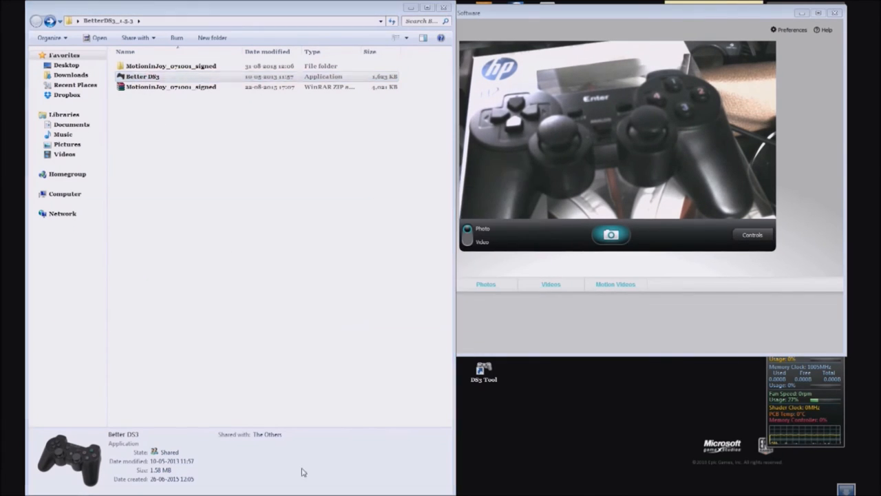
double_click(143, 76)
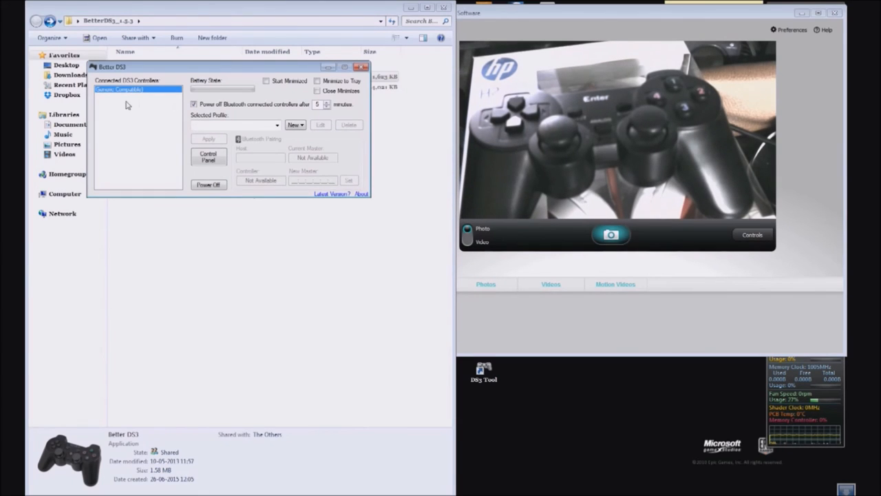
mouse_move(277, 125)
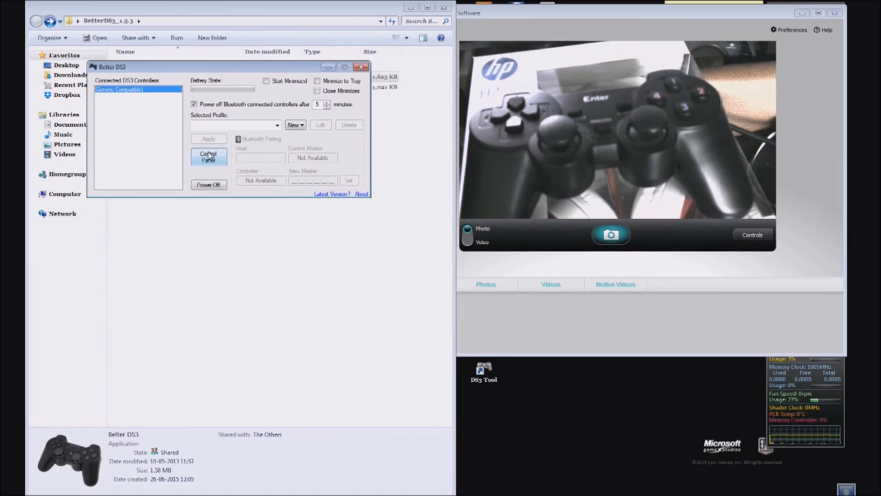
left_click(209, 157)
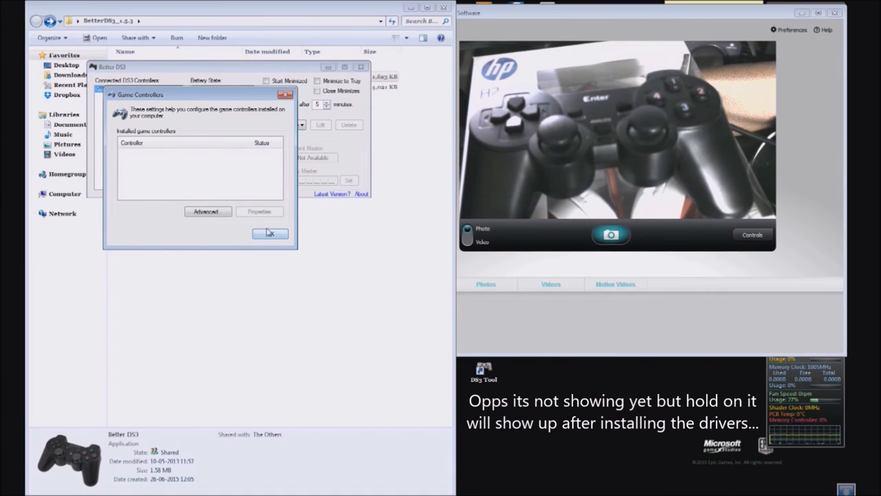
left_click(270, 233)
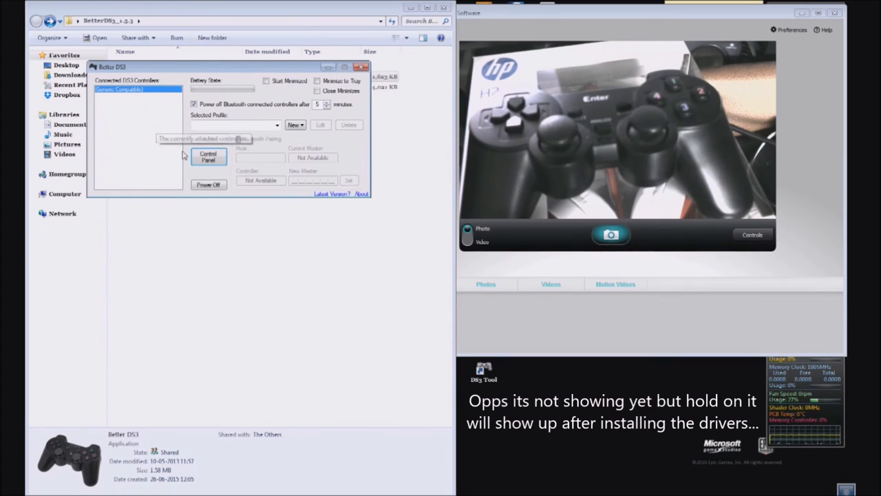
mouse_move(209, 157)
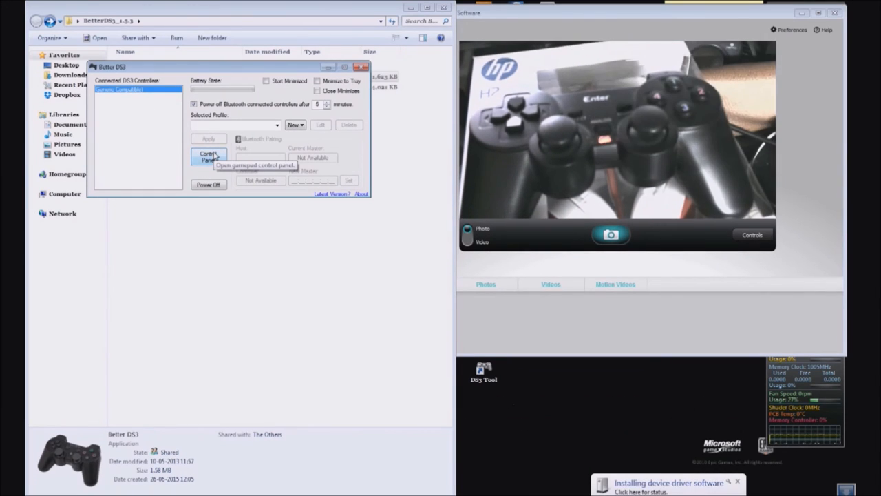
mouse_move(383, 257)
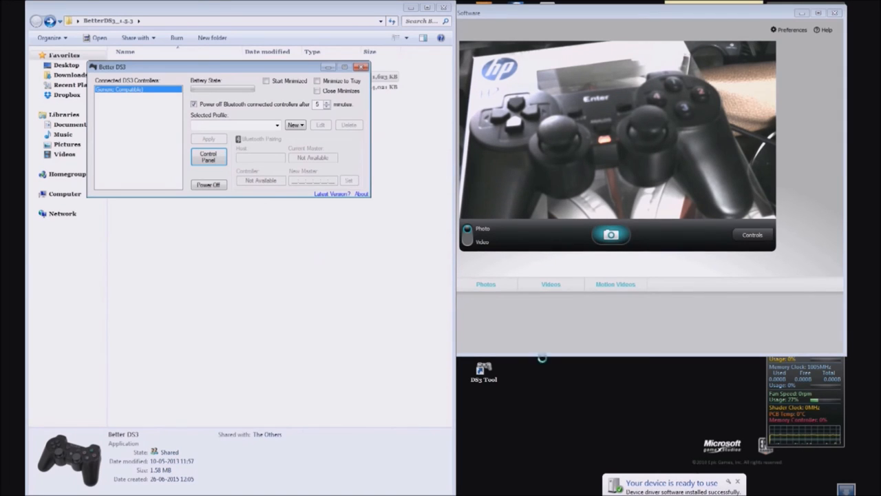
left_click(210, 157)
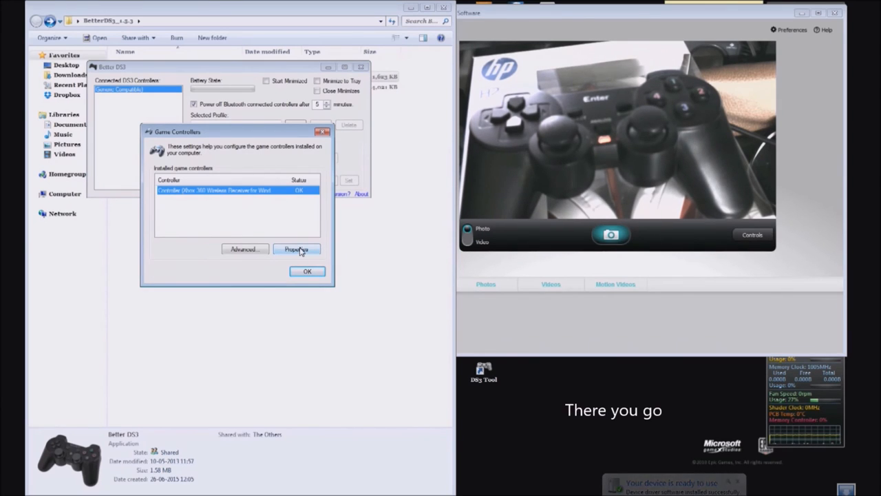
Check the Xbox 360 Wireless Receiver controller's readings in the Properties test page, then close it
left_click(297, 248)
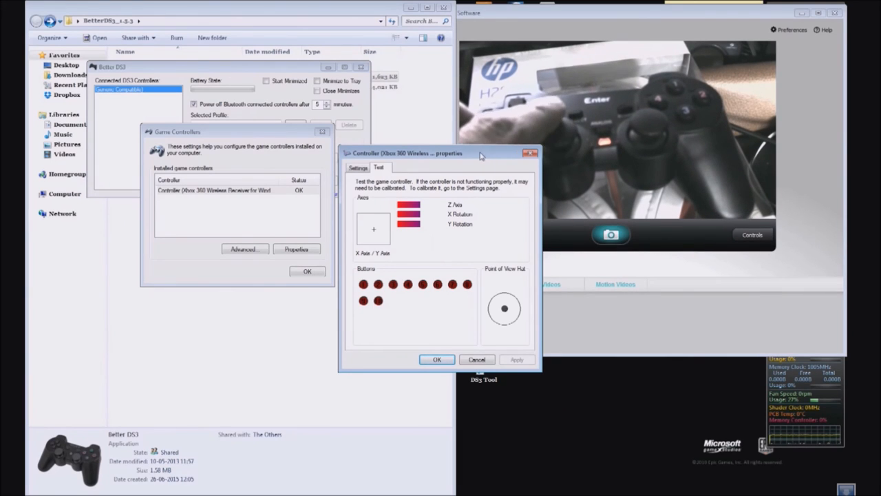
left_click_drag(482, 153, 358, 168)
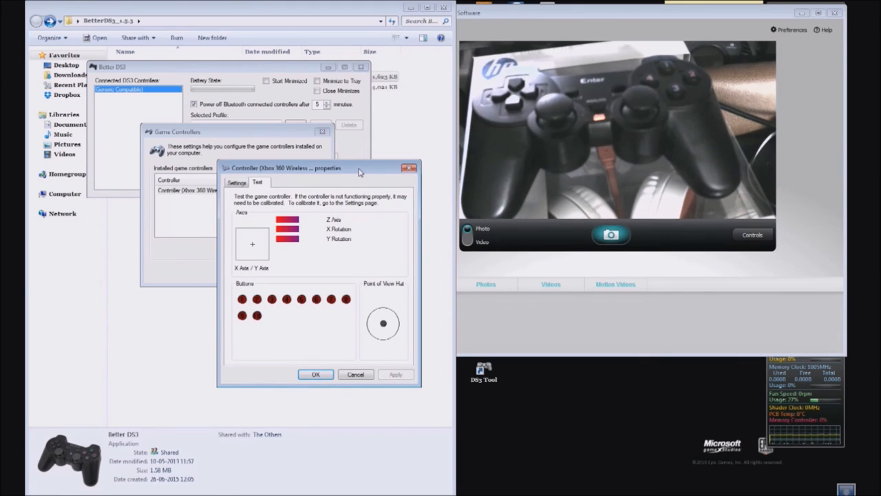
mouse_move(325, 391)
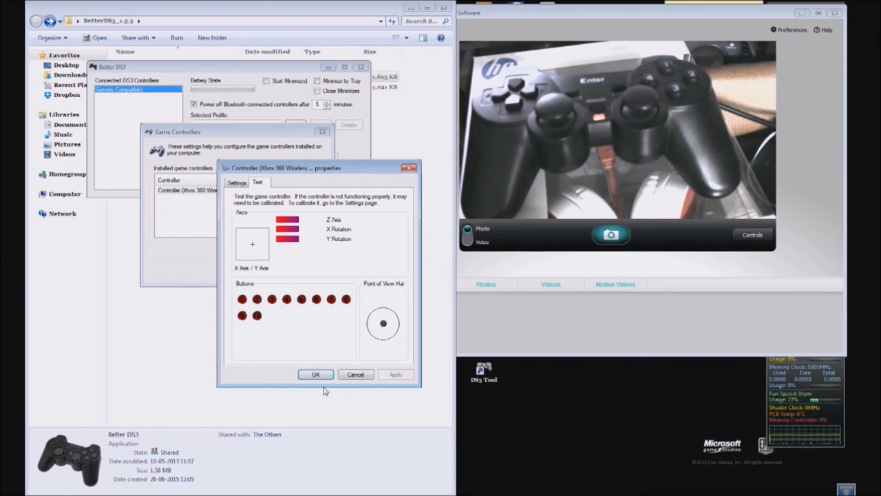
left_click(315, 375)
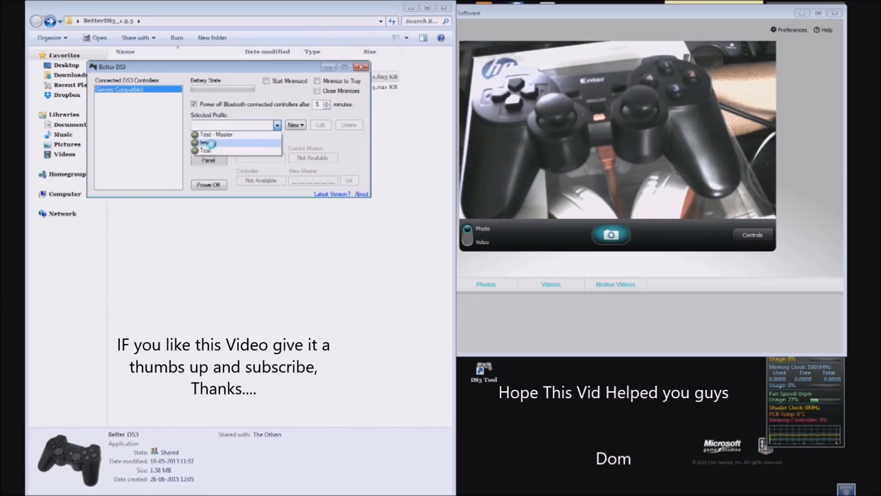
Select the Test profile in the Selected Profile dropdown for the generic controller
left_click(206, 141)
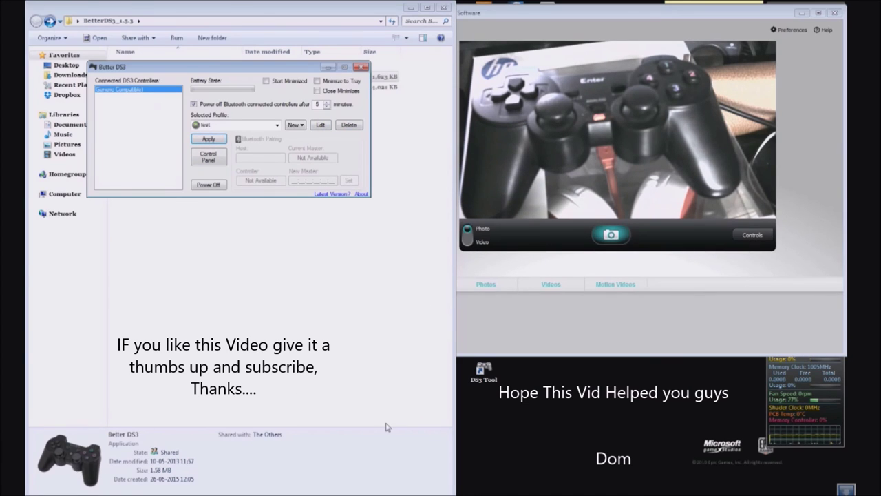
mouse_move(364, 329)
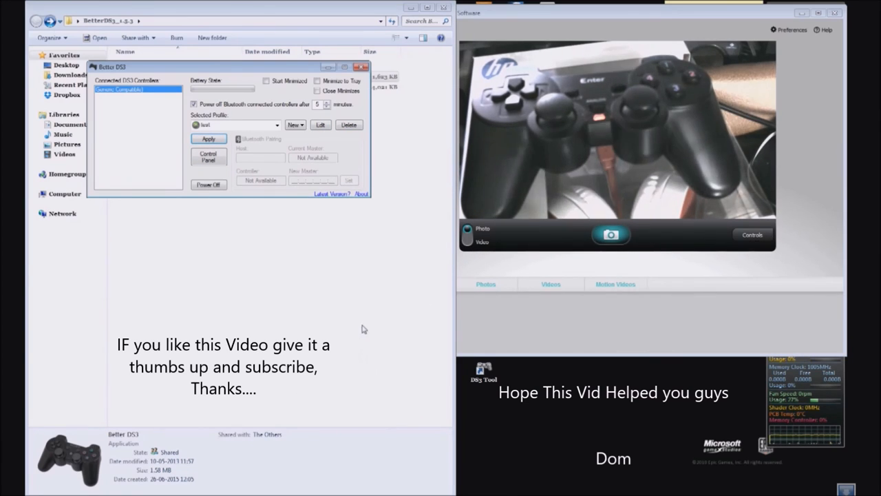
mouse_move(361, 306)
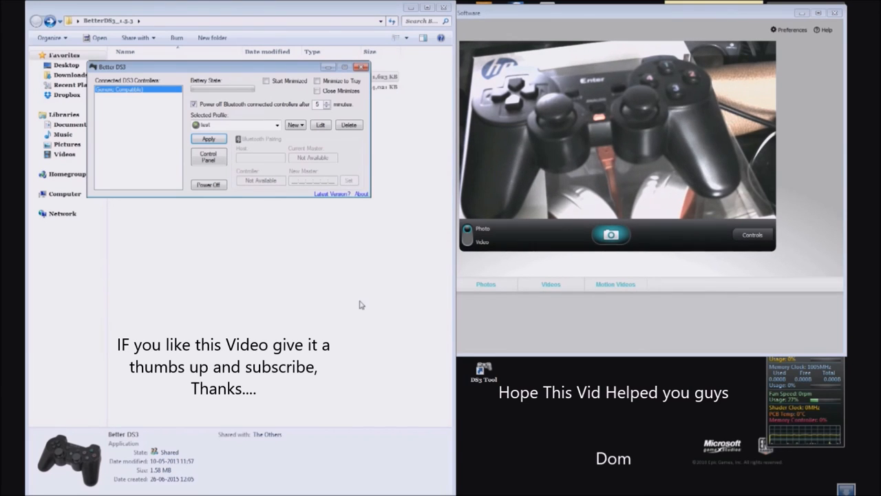